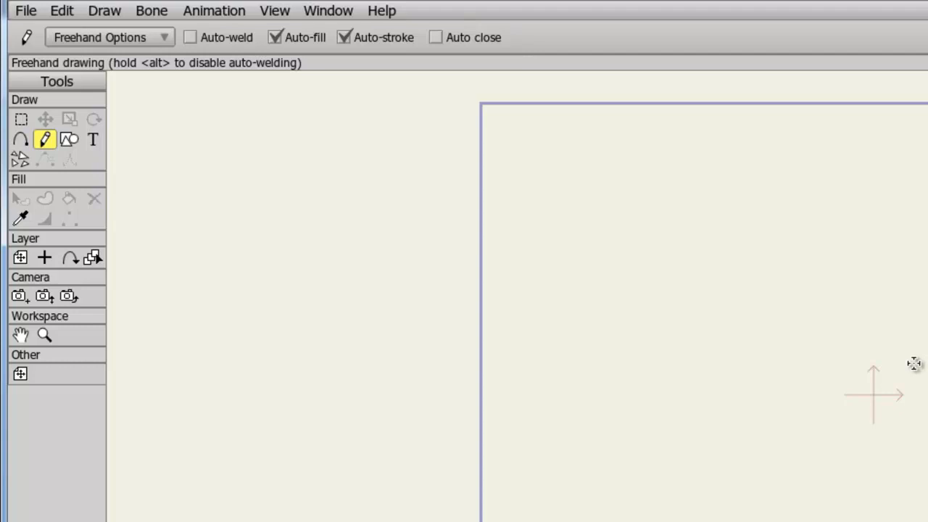
mouse_move(734, 259)
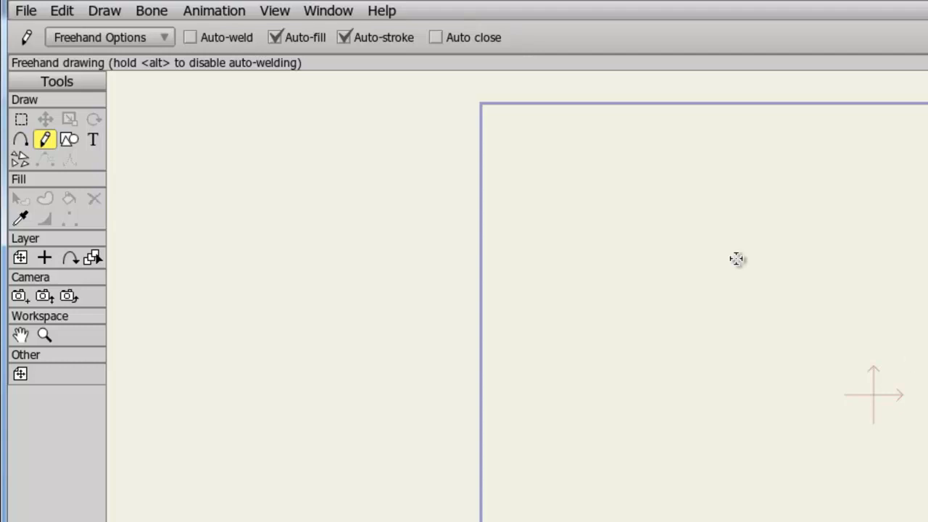
Import the Boom_02 effect from the Bang And Thuds library as a timeline waveform.
left_click(28, 10)
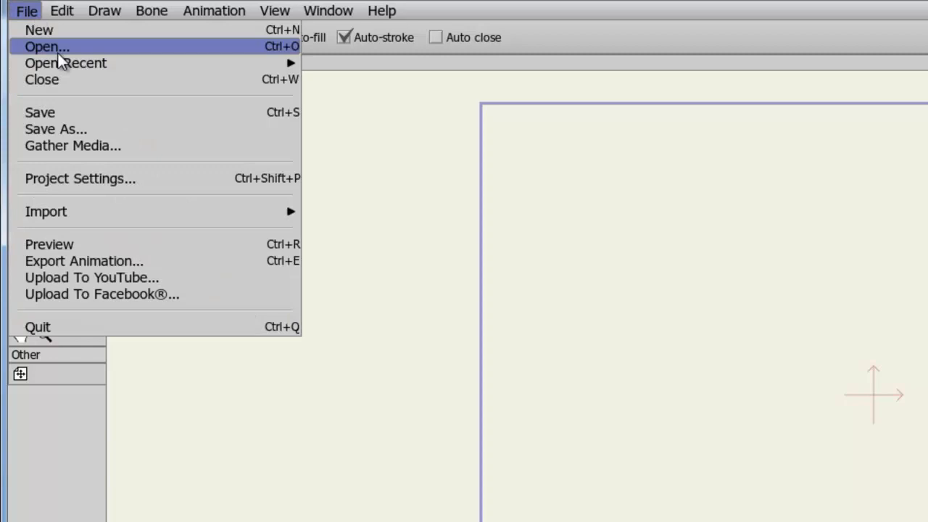
mouse_move(45, 211)
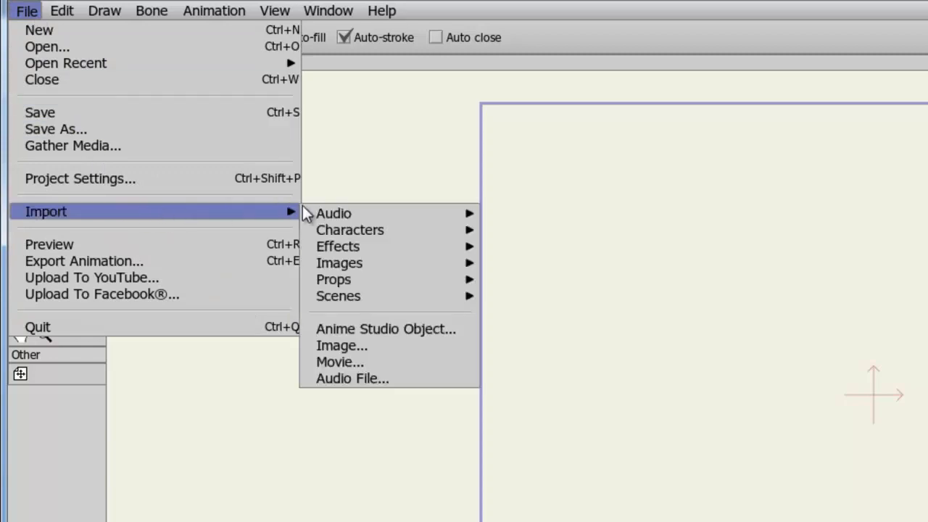
mouse_move(333, 213)
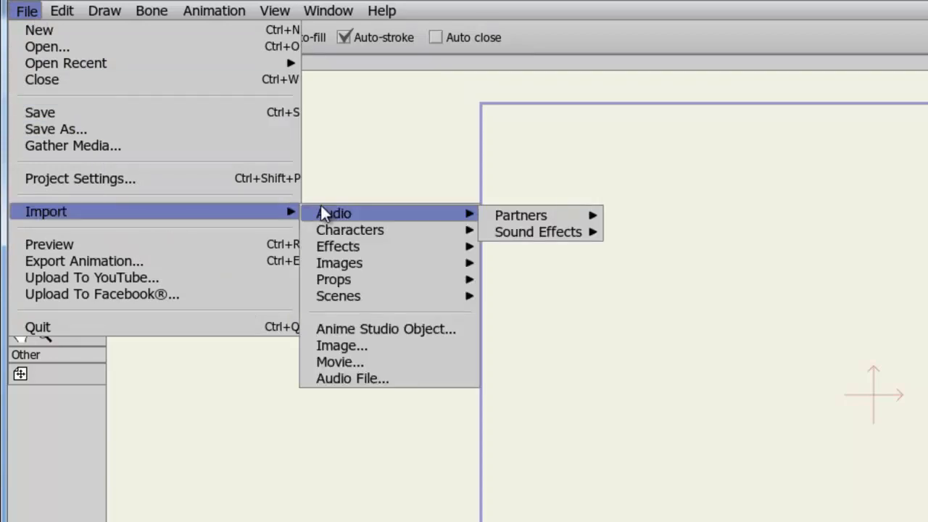
mouse_move(353, 255)
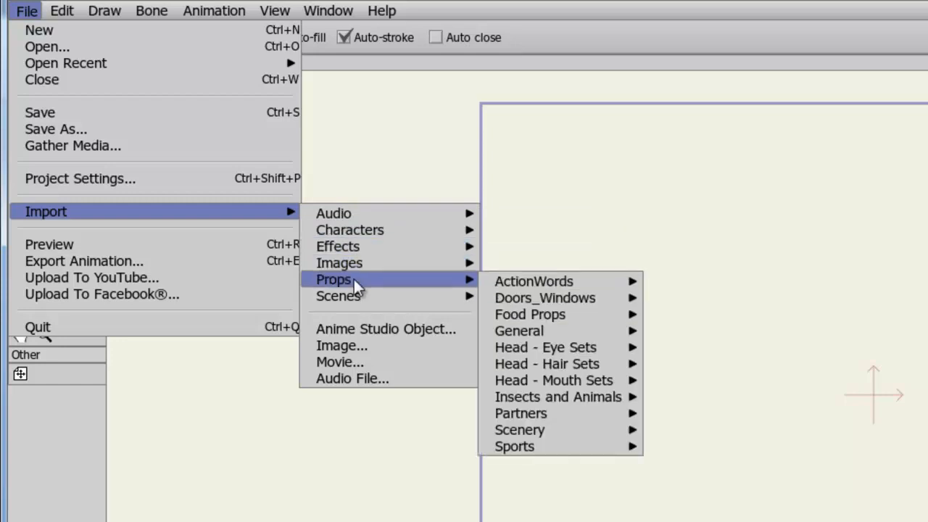
mouse_move(357, 298)
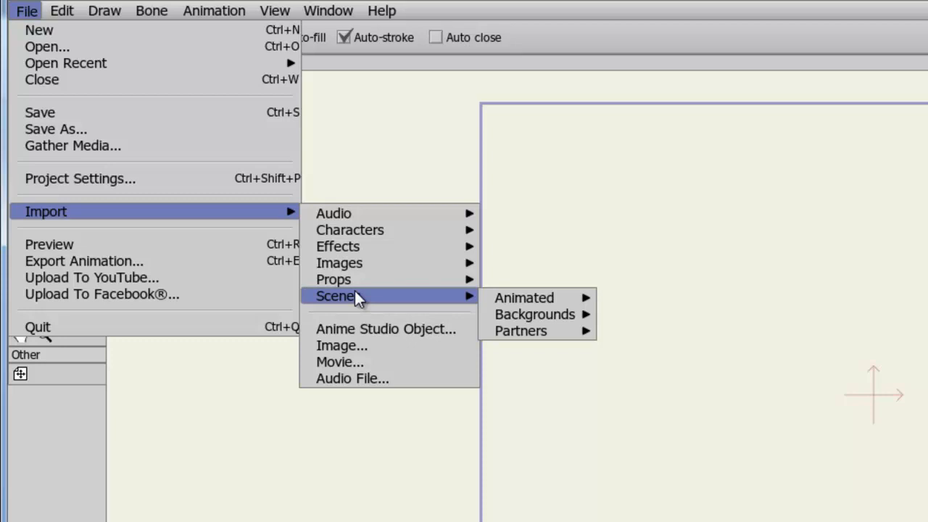
mouse_move(354, 217)
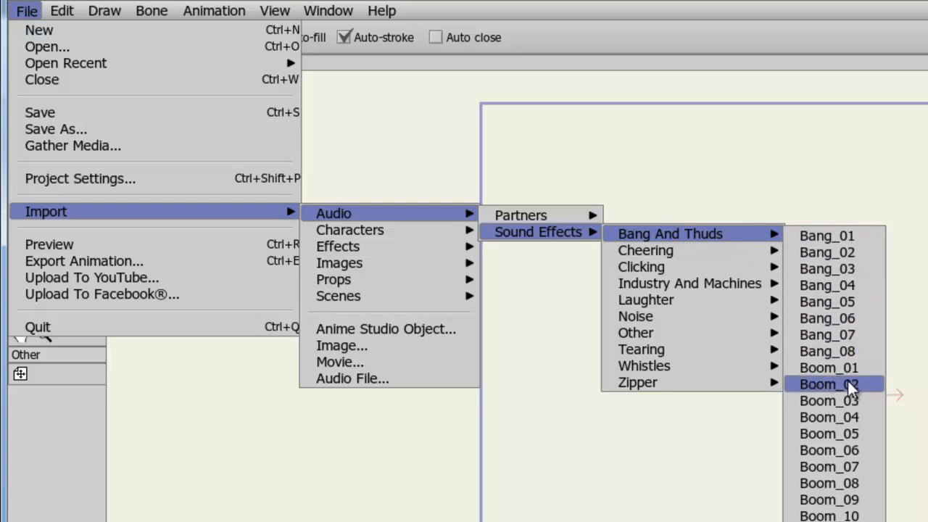
left_click(827, 384)
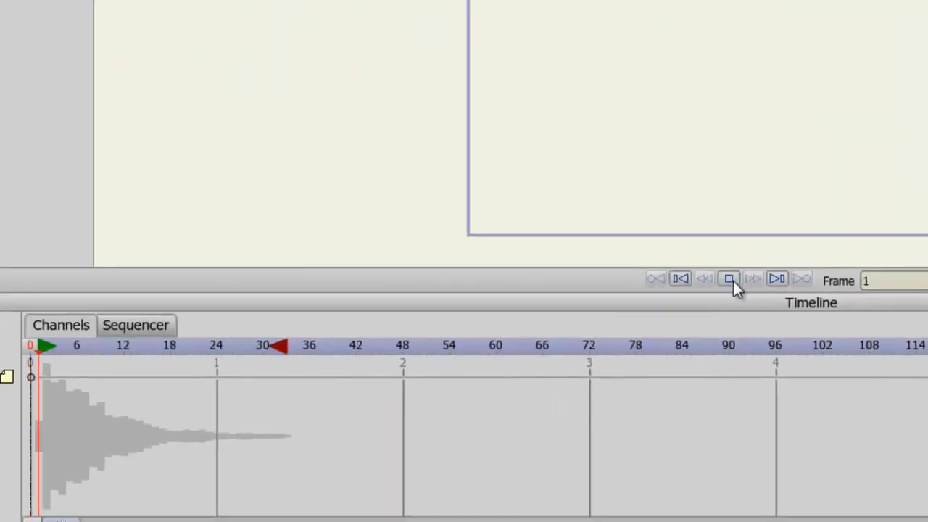
left_click(728, 278)
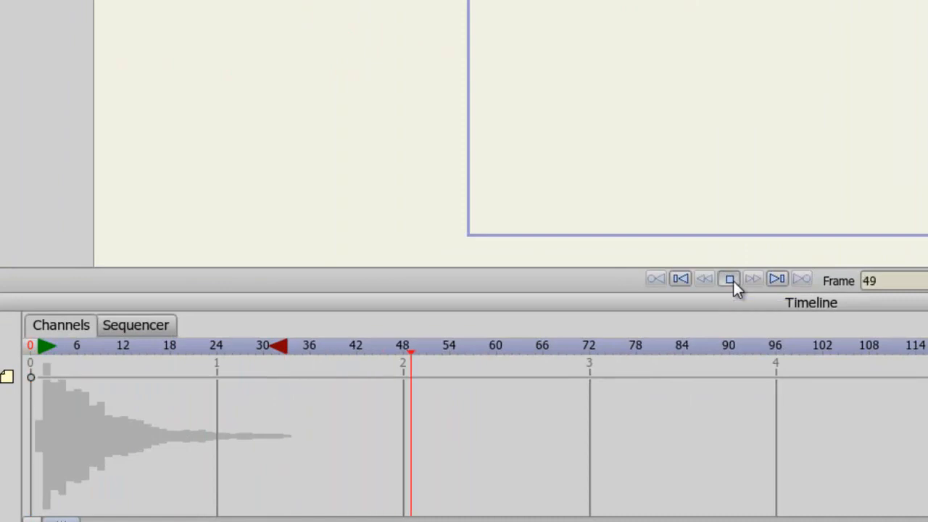
left_click(728, 279)
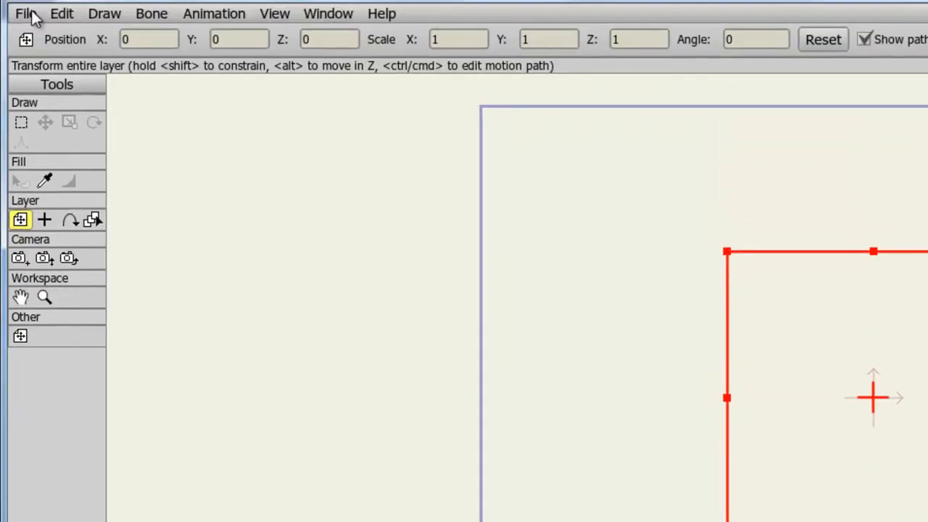
Import the RocketBoy scene from the built-in Animated scenes library.
left_click(27, 13)
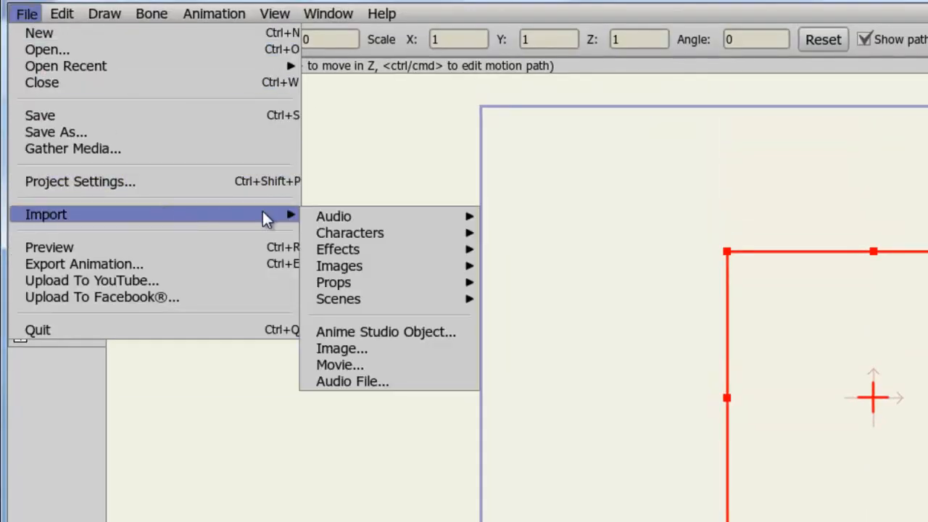
mouse_move(333, 217)
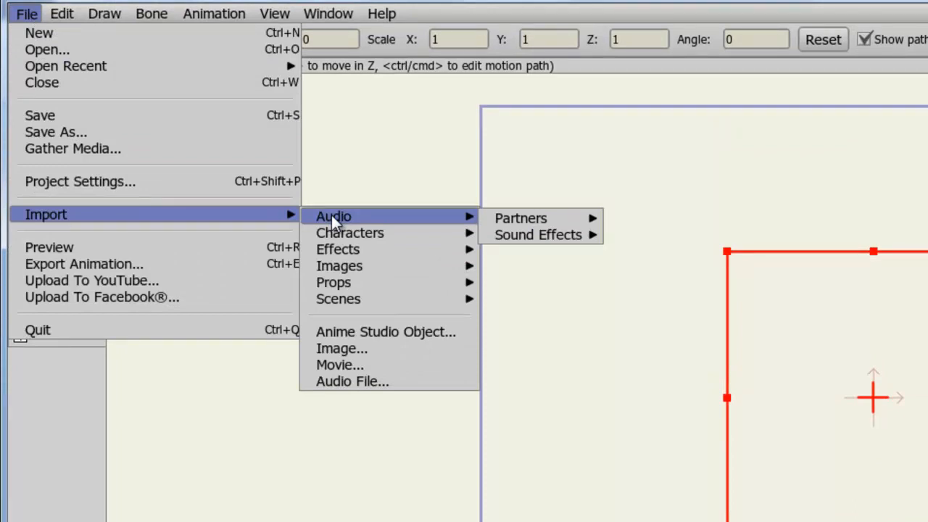
mouse_move(338, 298)
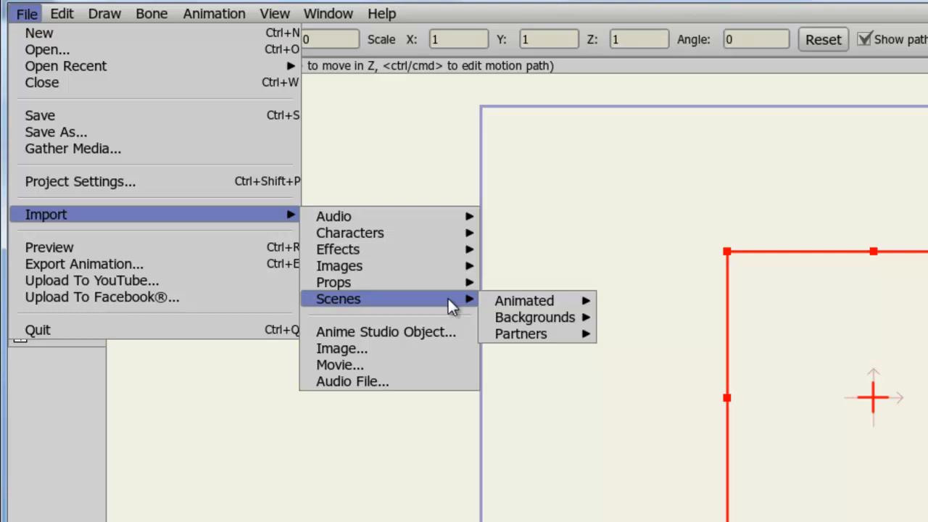
mouse_move(524, 301)
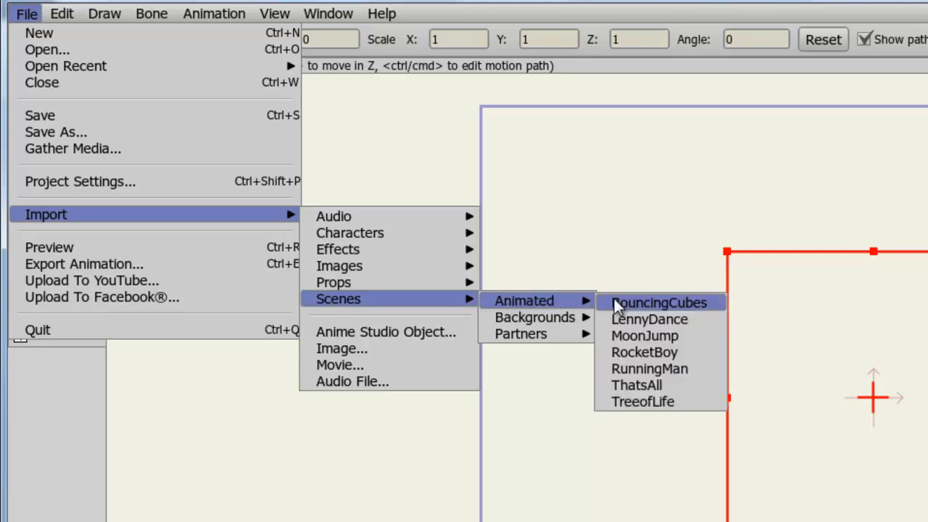
mouse_move(645, 352)
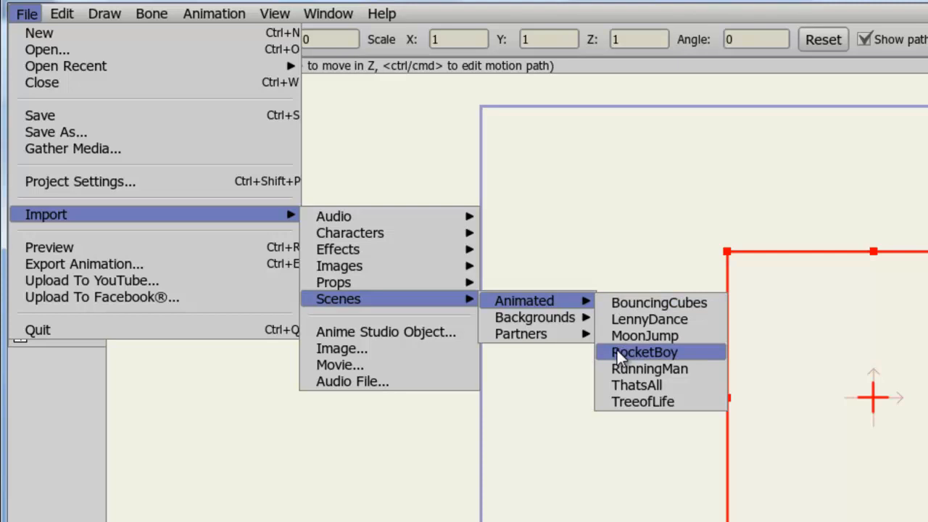
left_click(642, 401)
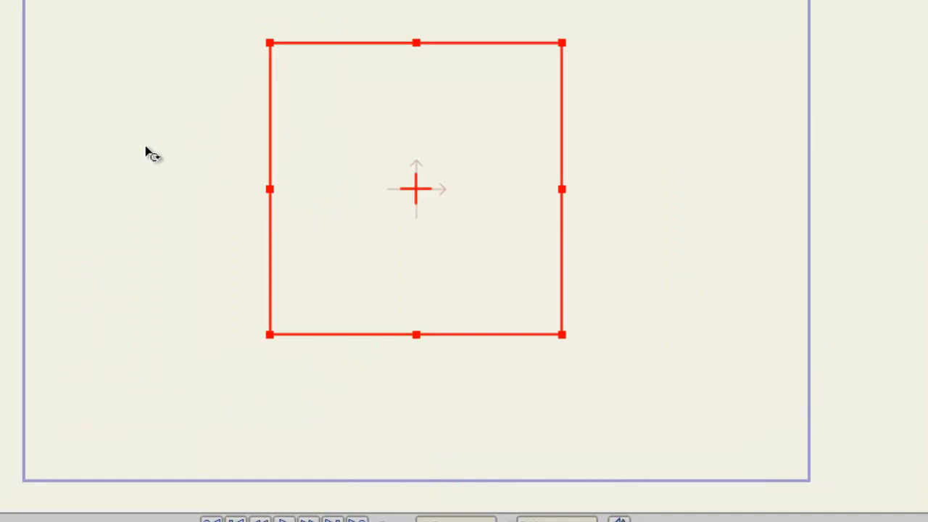
left_click(27, 17)
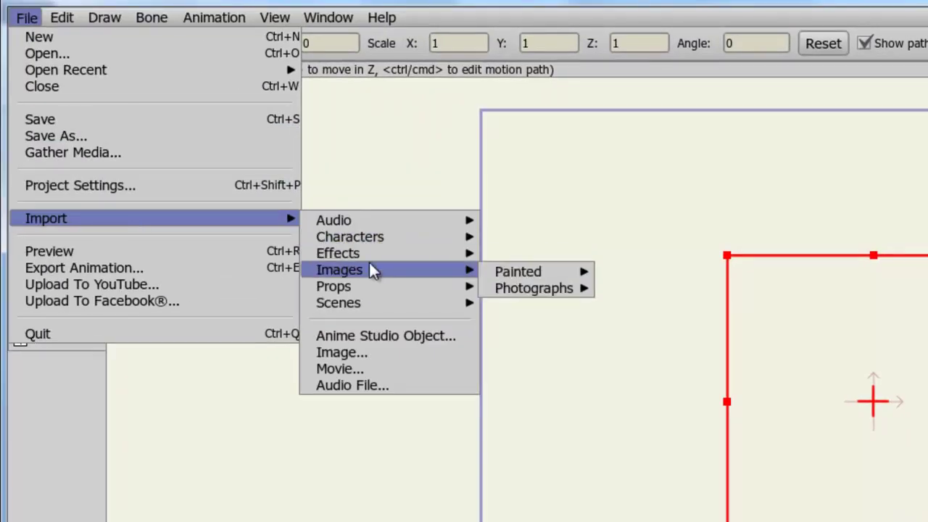
mouse_move(474, 294)
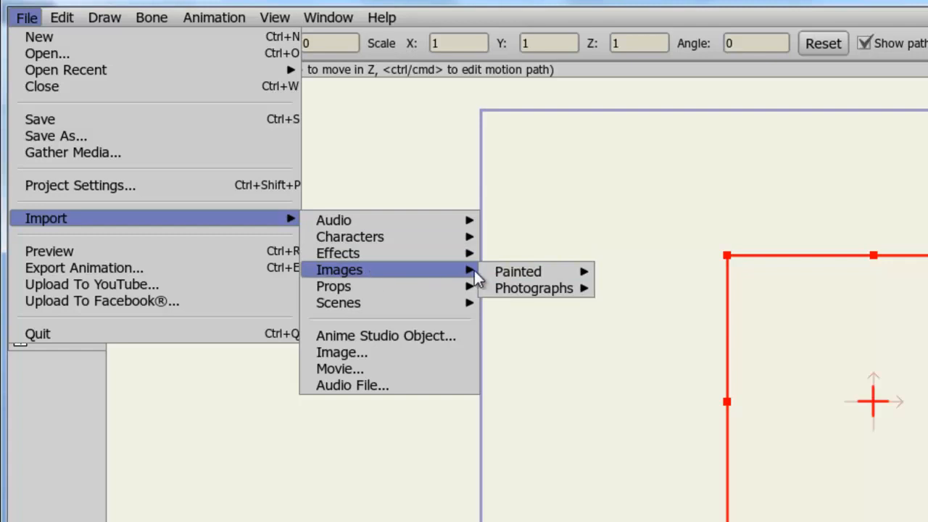
mouse_move(537, 289)
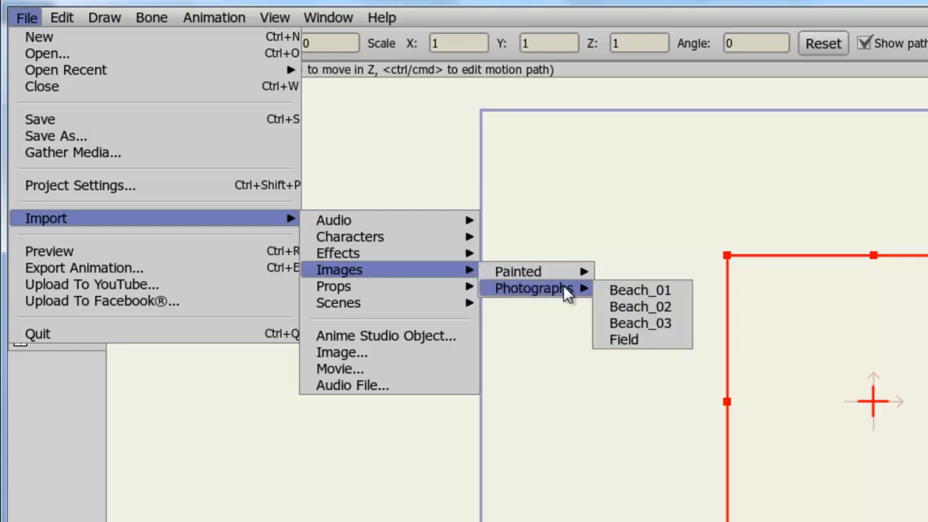
mouse_move(613, 293)
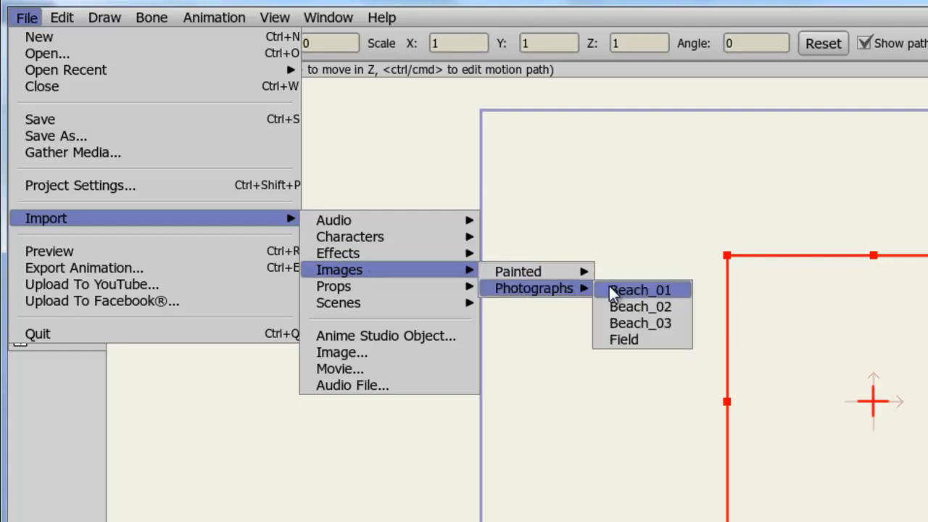
Add Beach_01.JPG from the built-in Images library as a new image layer.
left_click(640, 289)
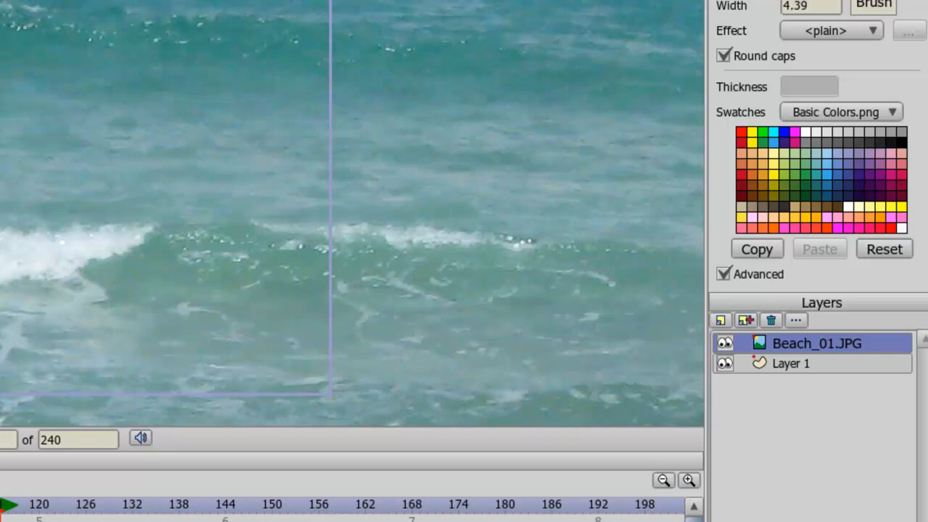
left_click(770, 319)
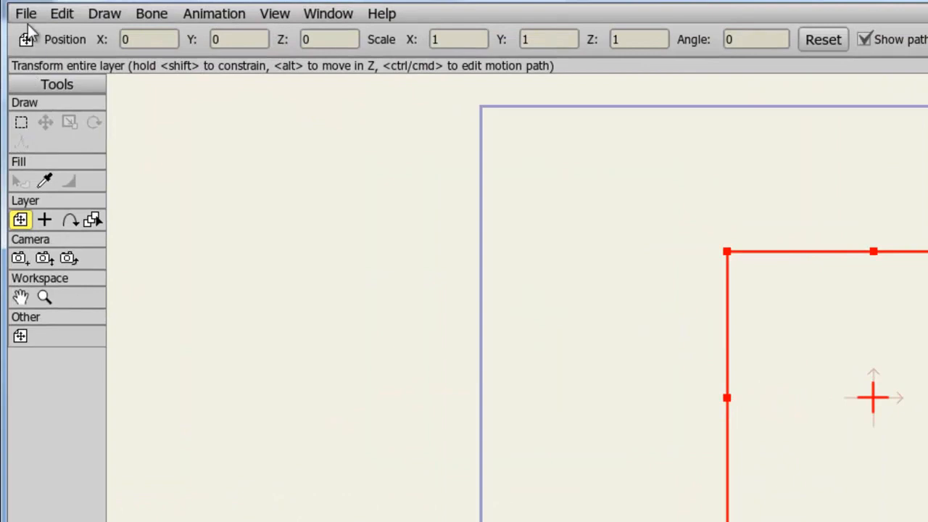
Open Bridge Test 1 via Import Anime Studio Object to list its objects.
left_click(27, 13)
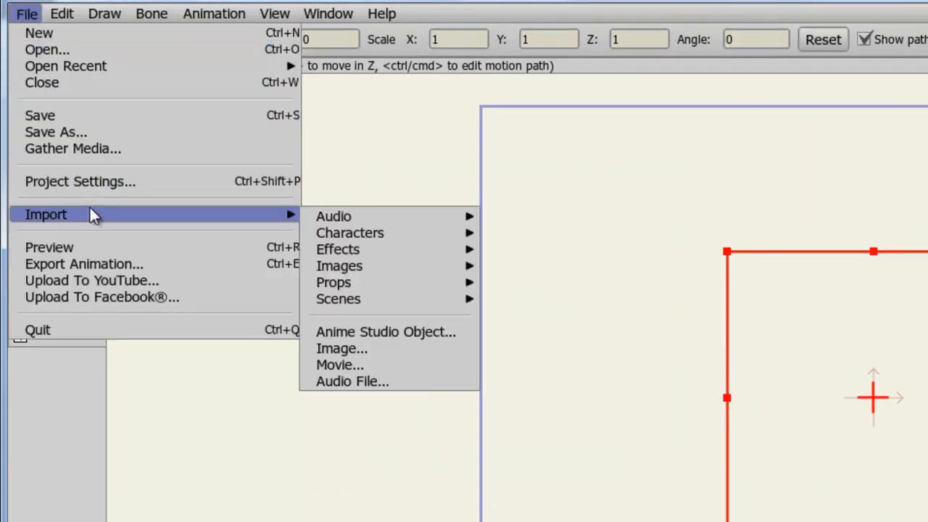
mouse_move(391, 338)
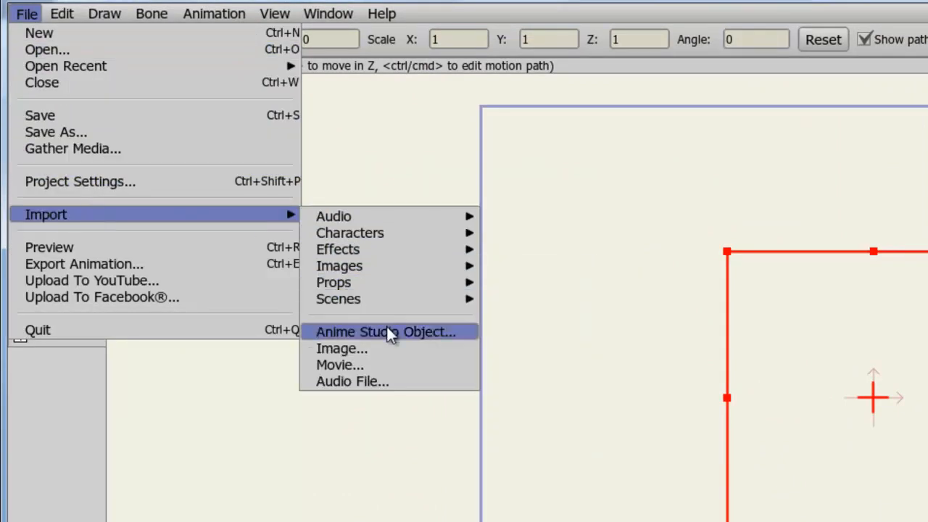
mouse_move(383, 350)
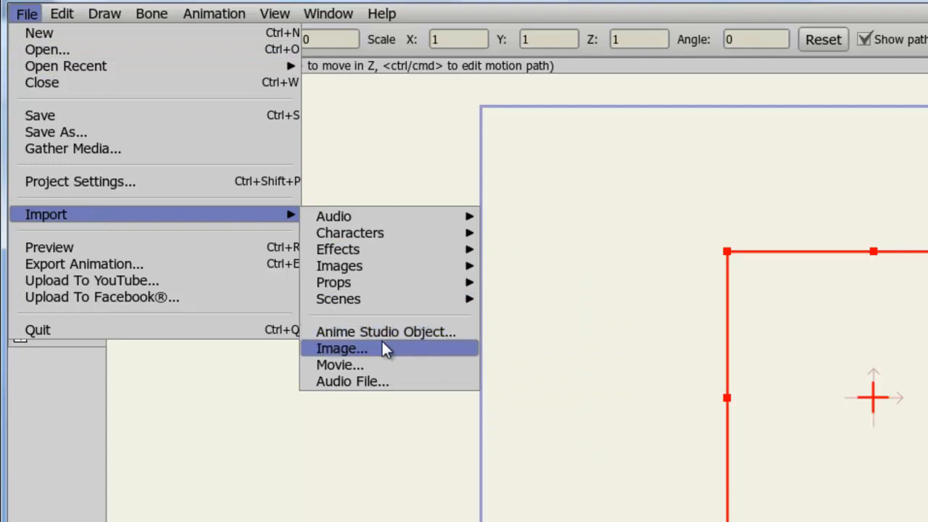
mouse_move(382, 386)
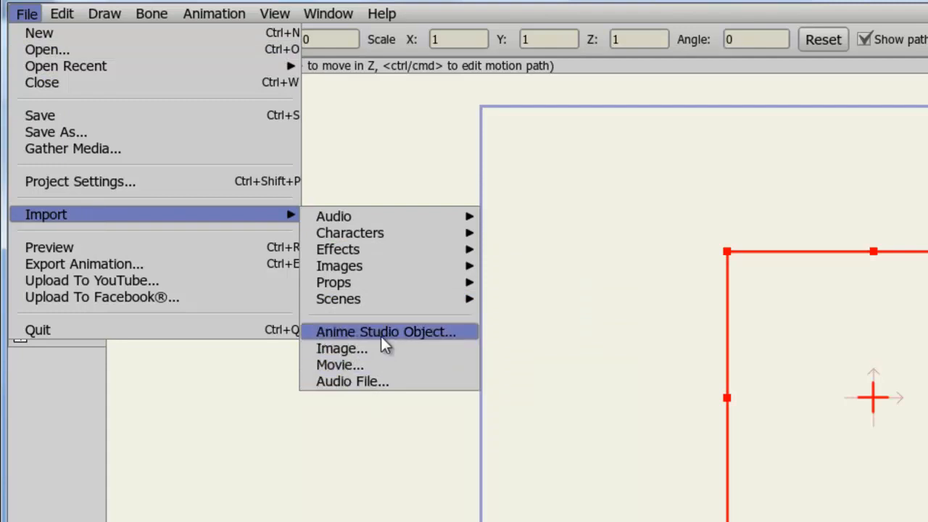
left_click(386, 331)
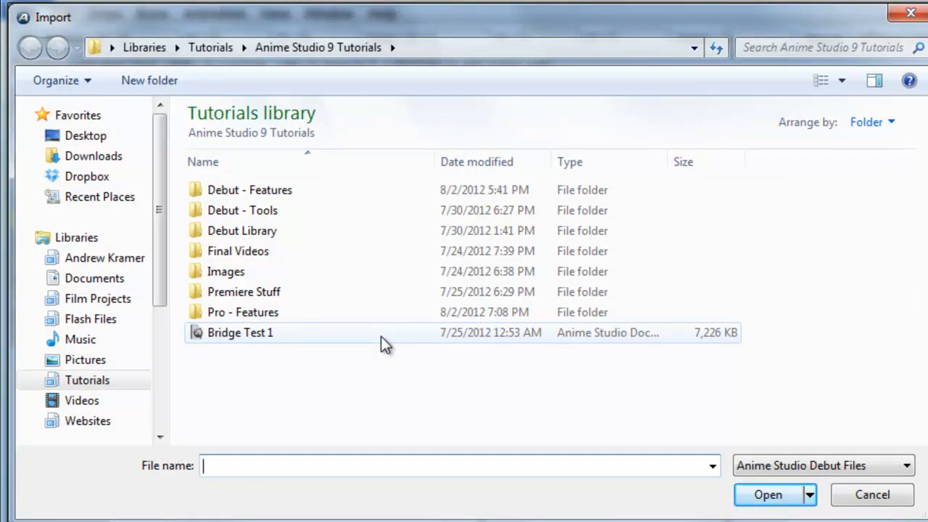
left_click(240, 333)
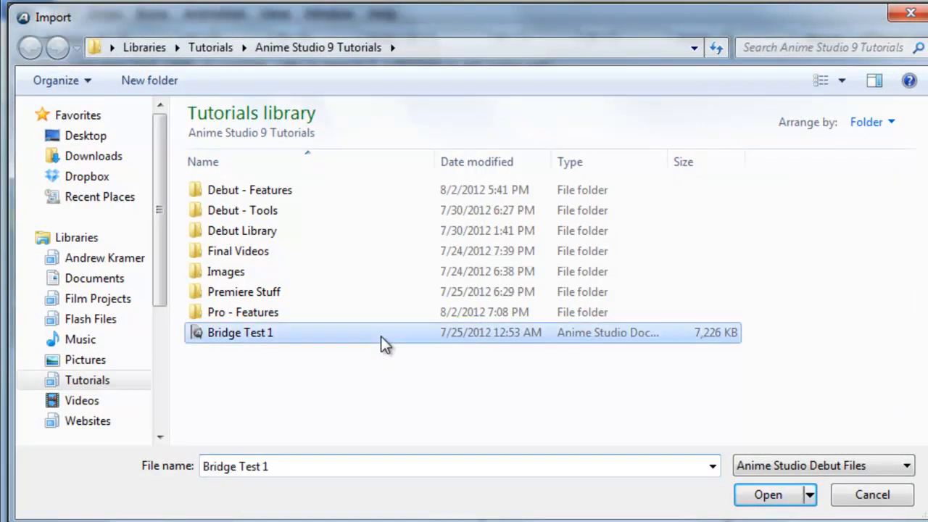
left_click(770, 494)
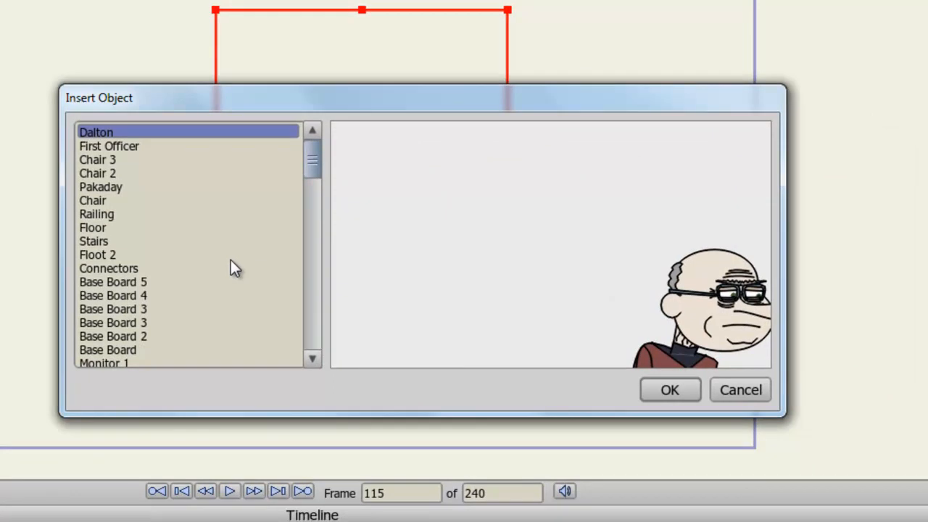
Select Chair 3 in the Insert Object dialog and confirm to place it in the scene.
left_click(97, 159)
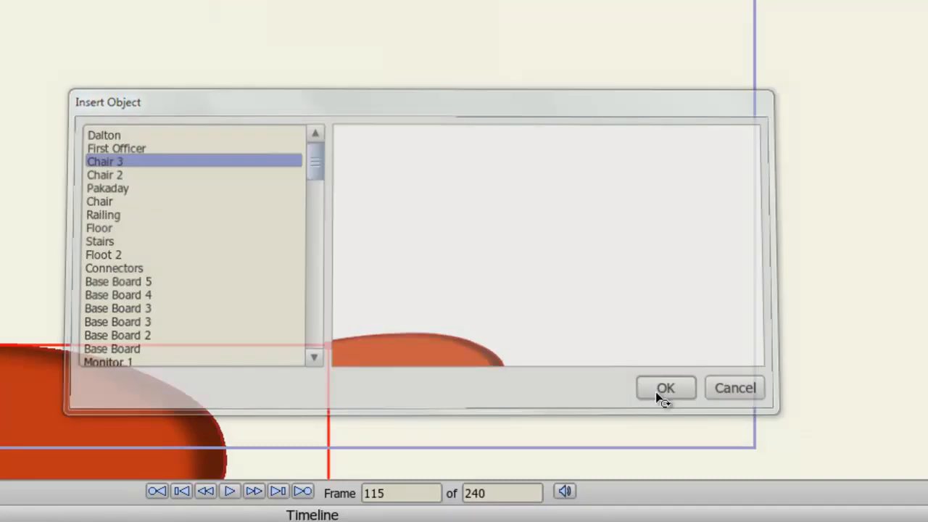
left_click(666, 387)
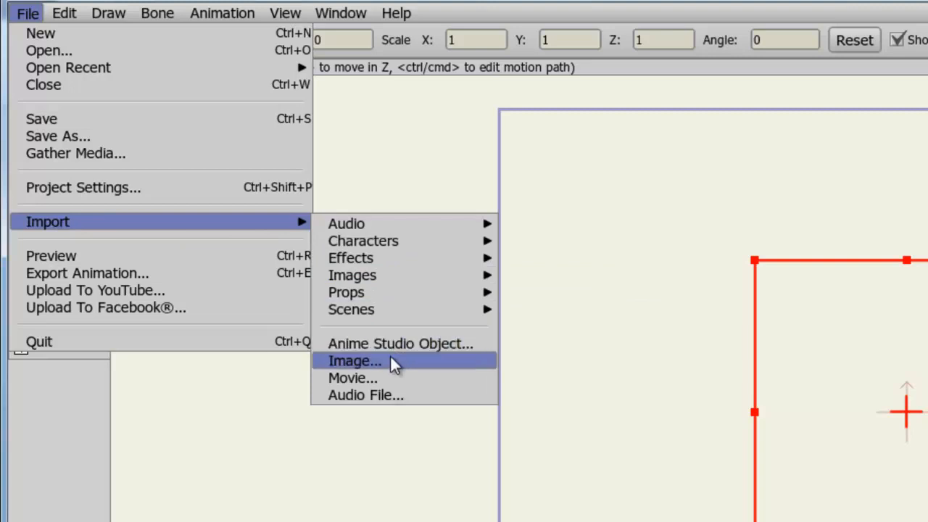
Import the external 014 JPEG image into the scene.
left_click(354, 362)
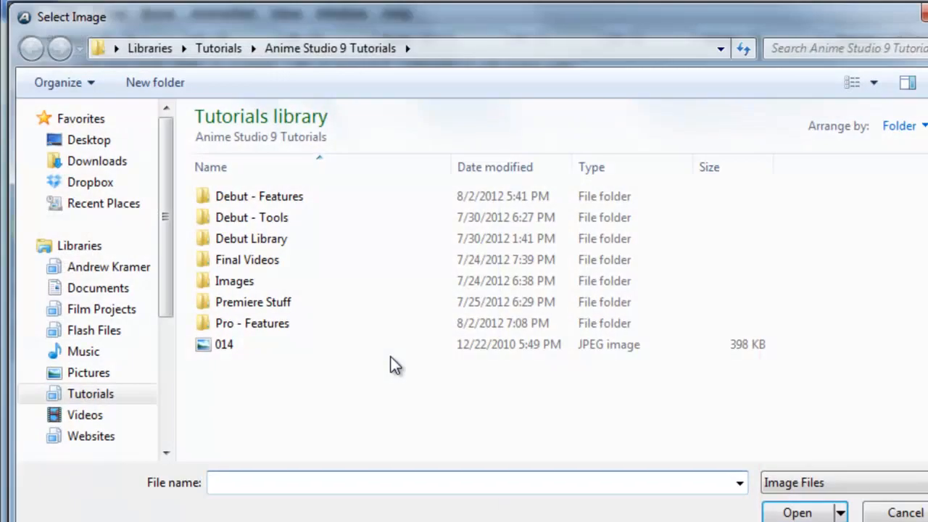
left_click(224, 345)
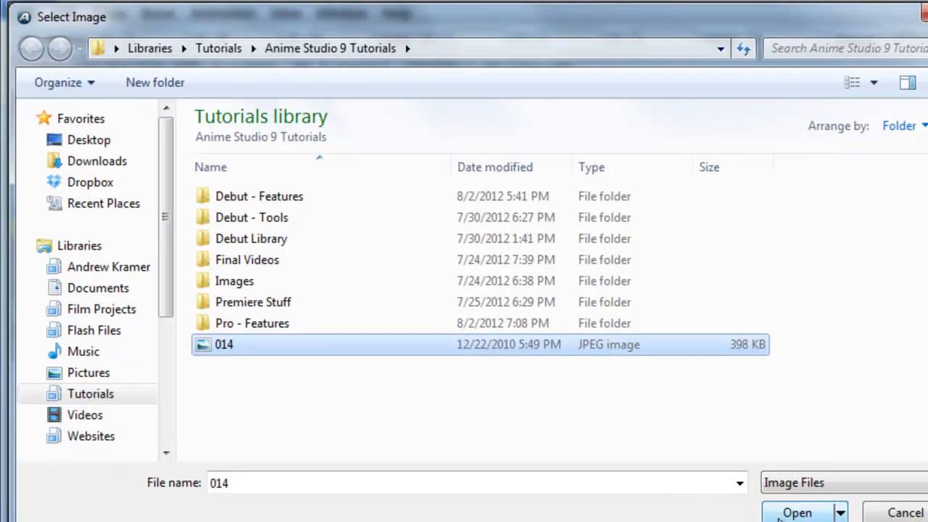
left_click(801, 513)
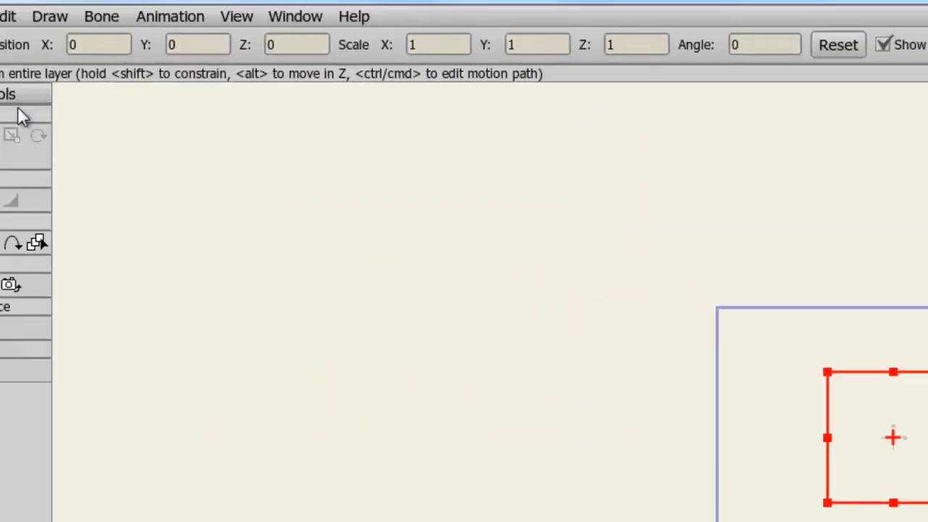
Import the movie clip of a man eating a burger while driving.
left_click(29, 27)
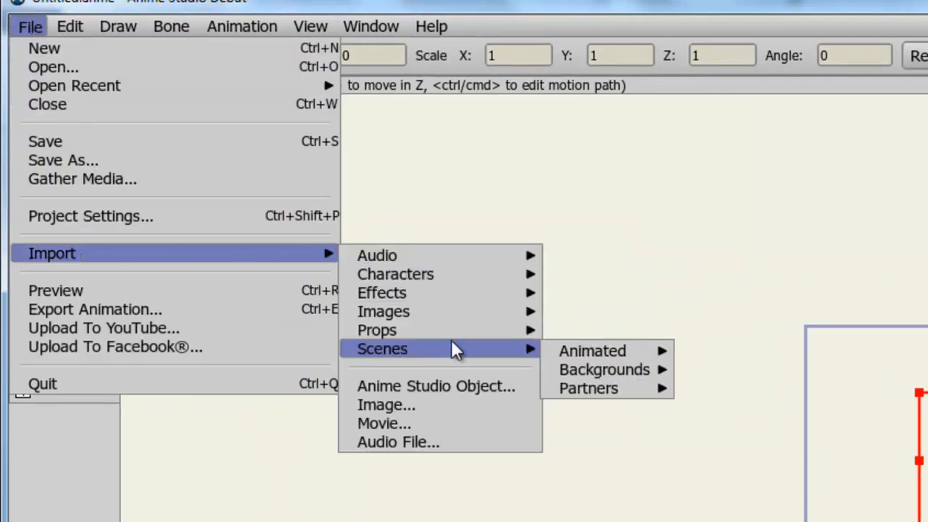
mouse_move(452, 425)
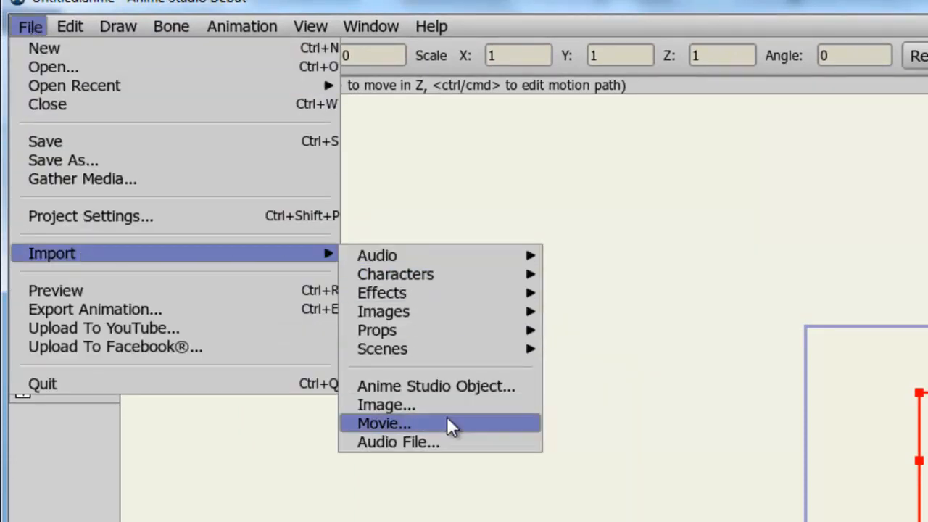
left_click(384, 424)
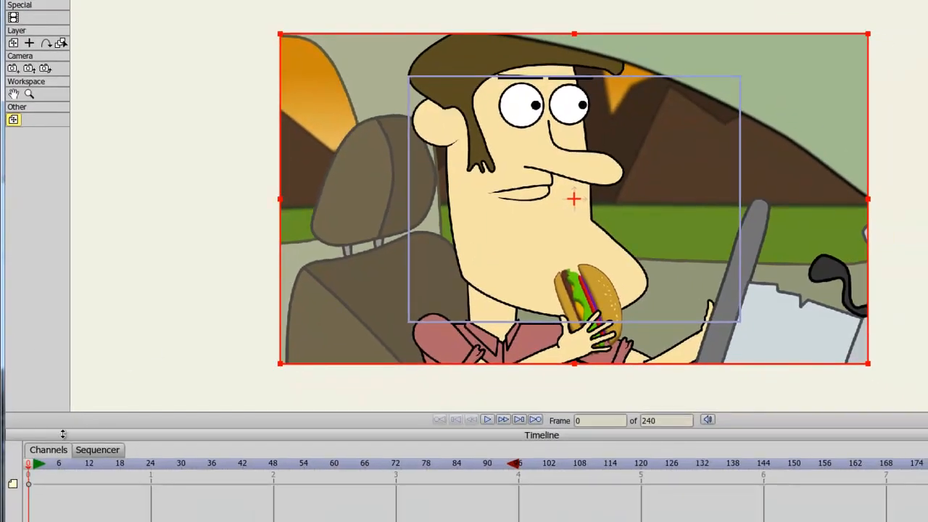
left_click(217, 464)
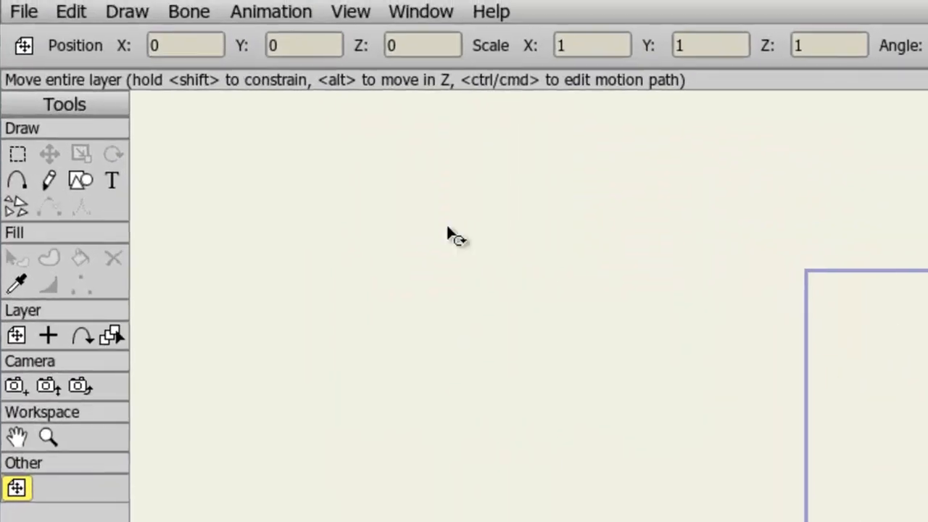
Import the More News MP3 through File > Import > Audio File.
left_click(31, 11)
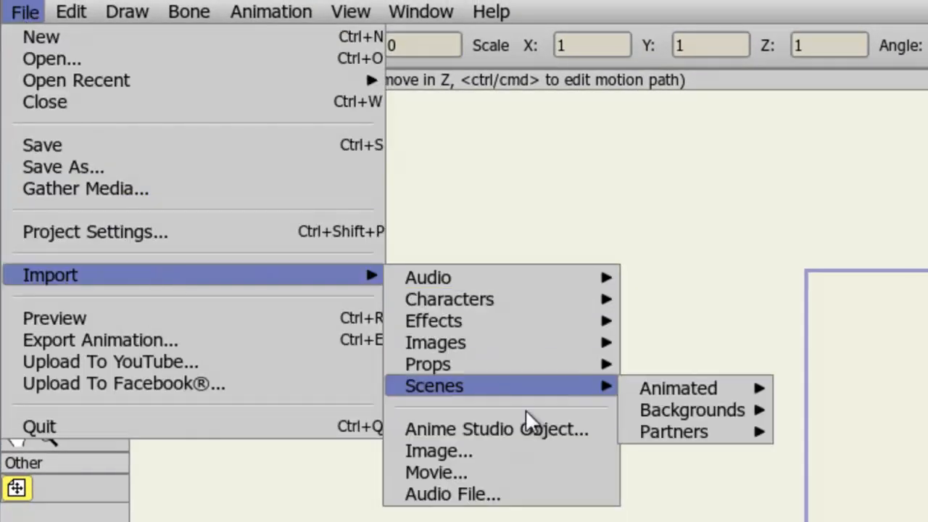
left_click(455, 495)
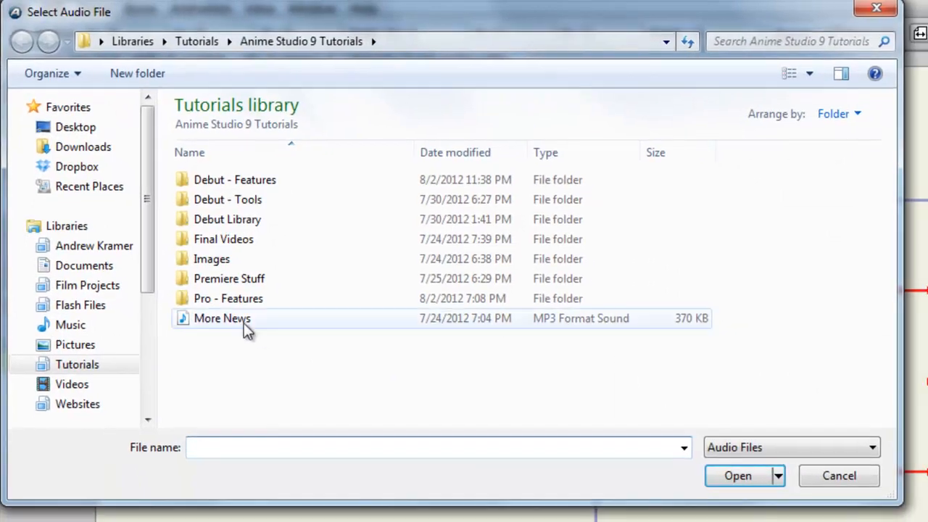
left_click(739, 475)
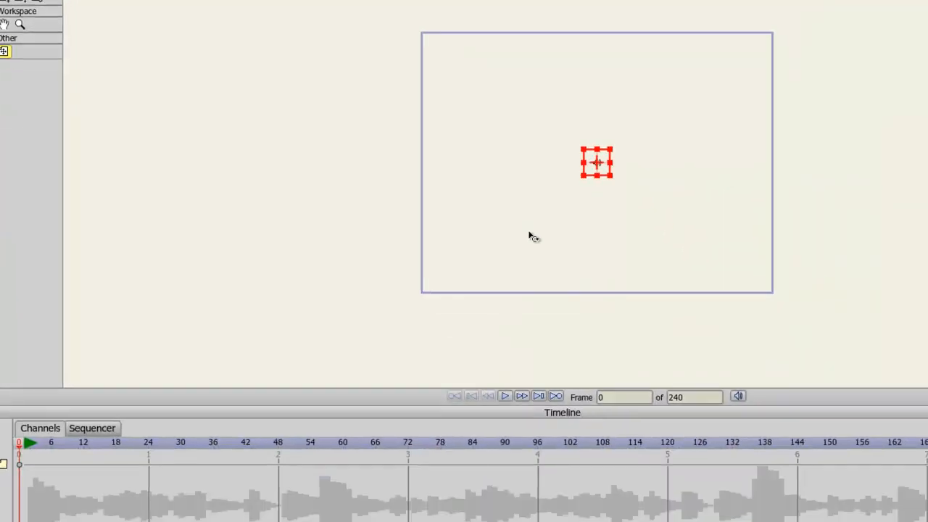